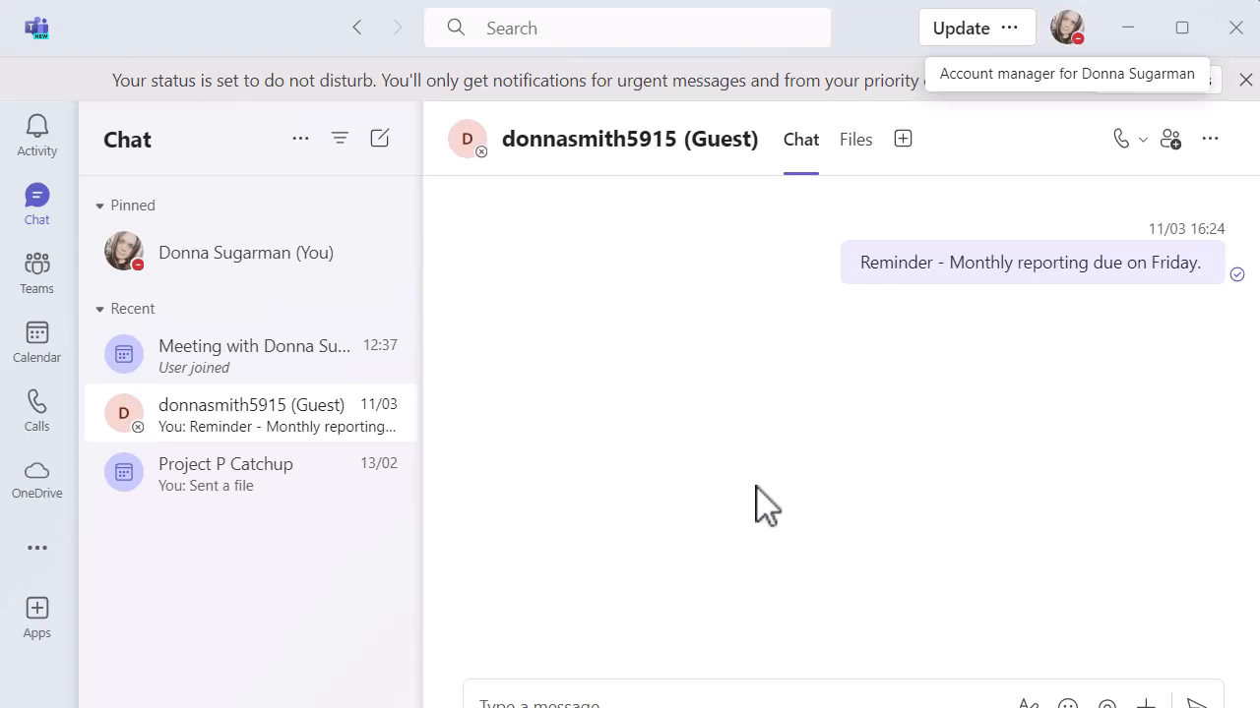
mouse_move(37, 272)
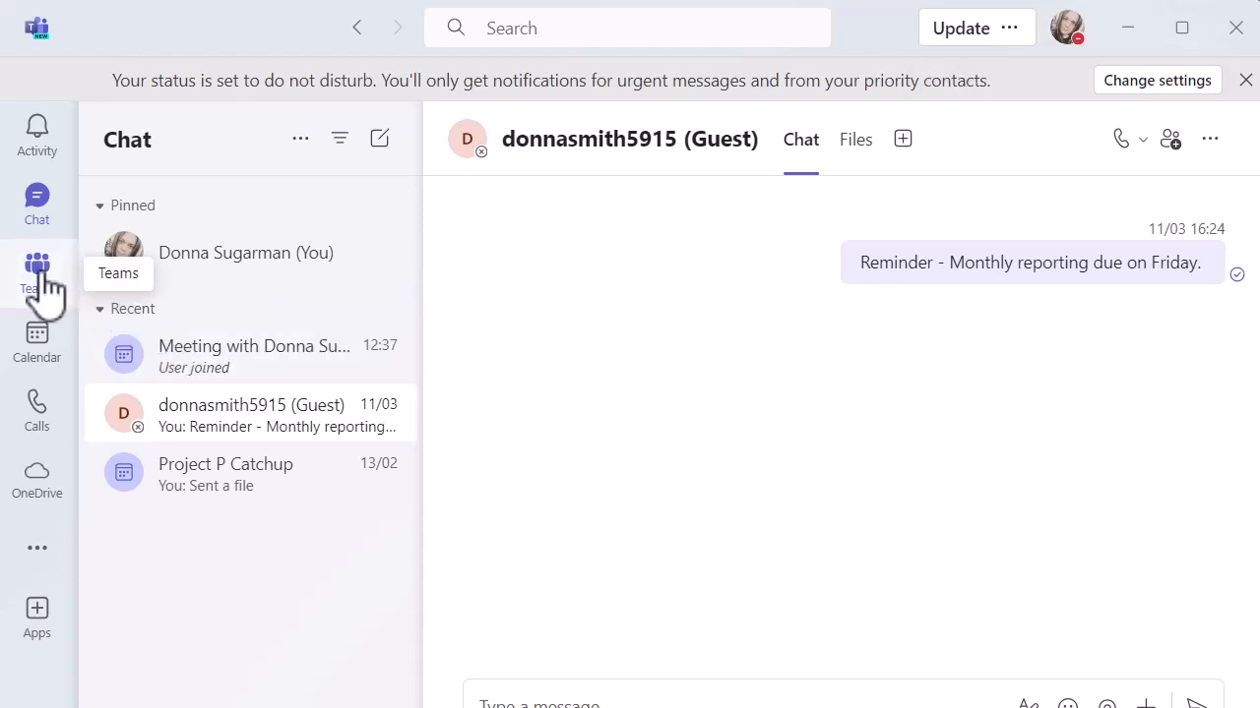
Show the teams list with Techify collapsed and the DS Development Services options menu displayed.
left_click(36, 268)
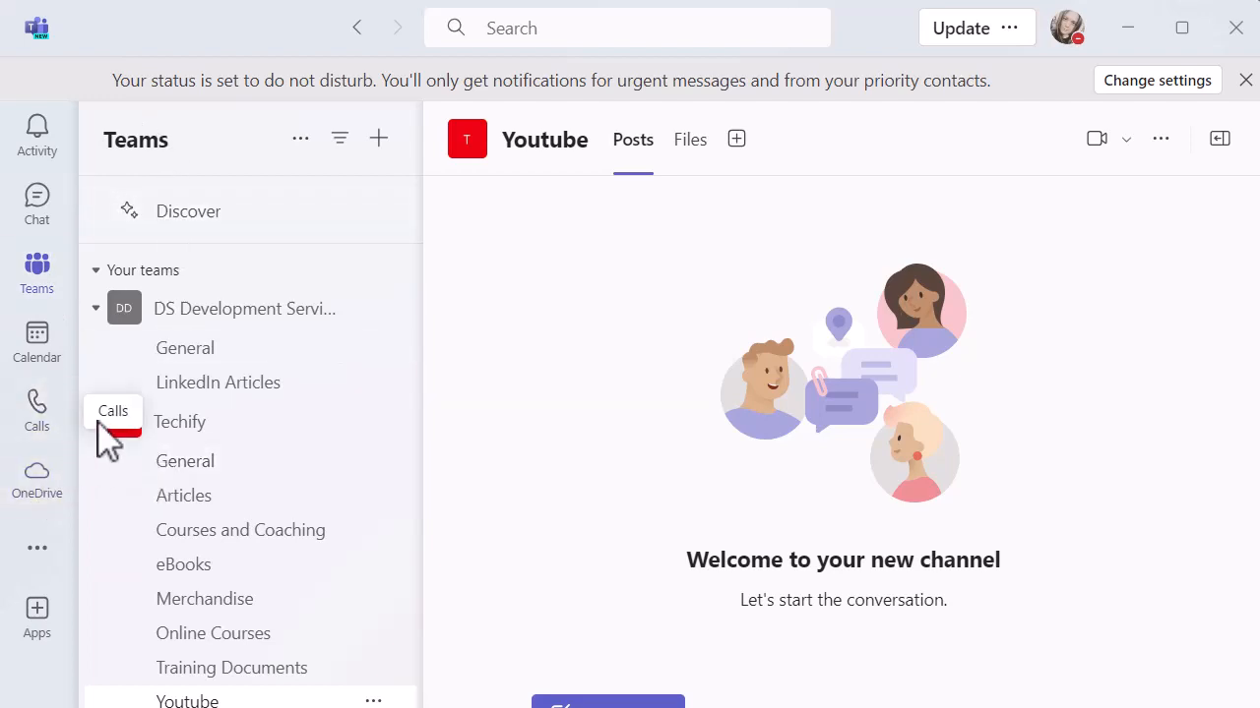
left_click(97, 422)
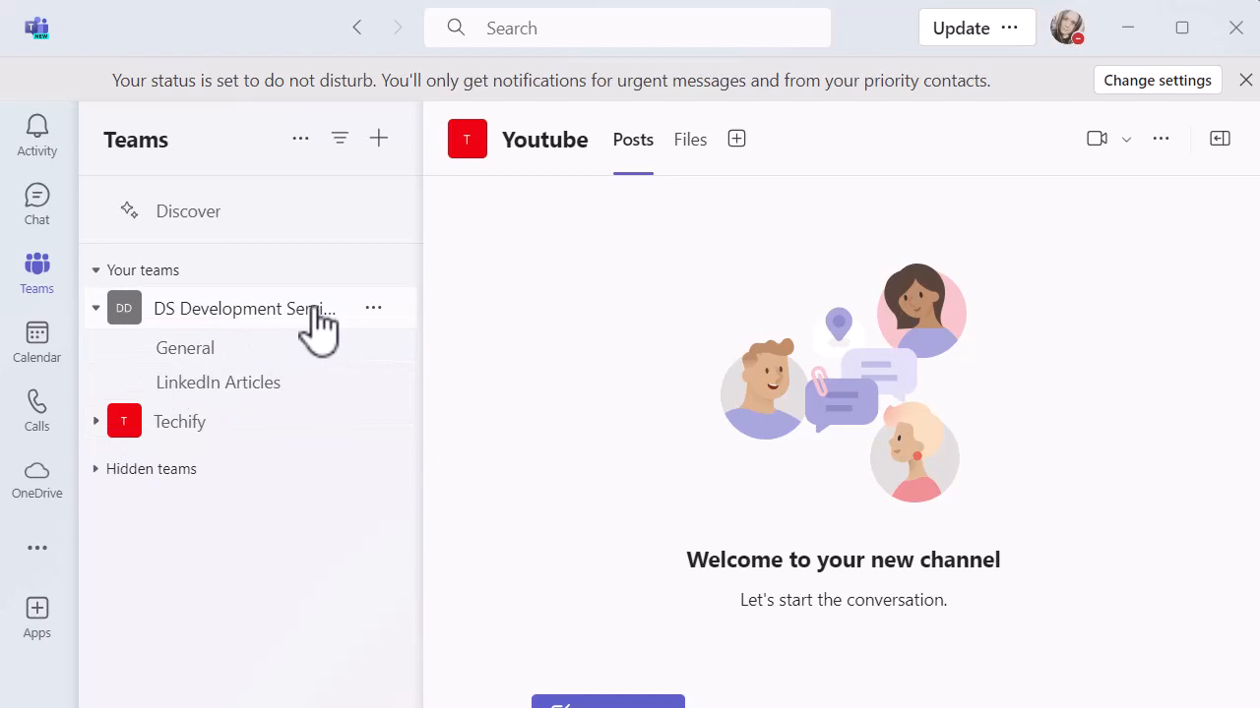
mouse_move(276, 324)
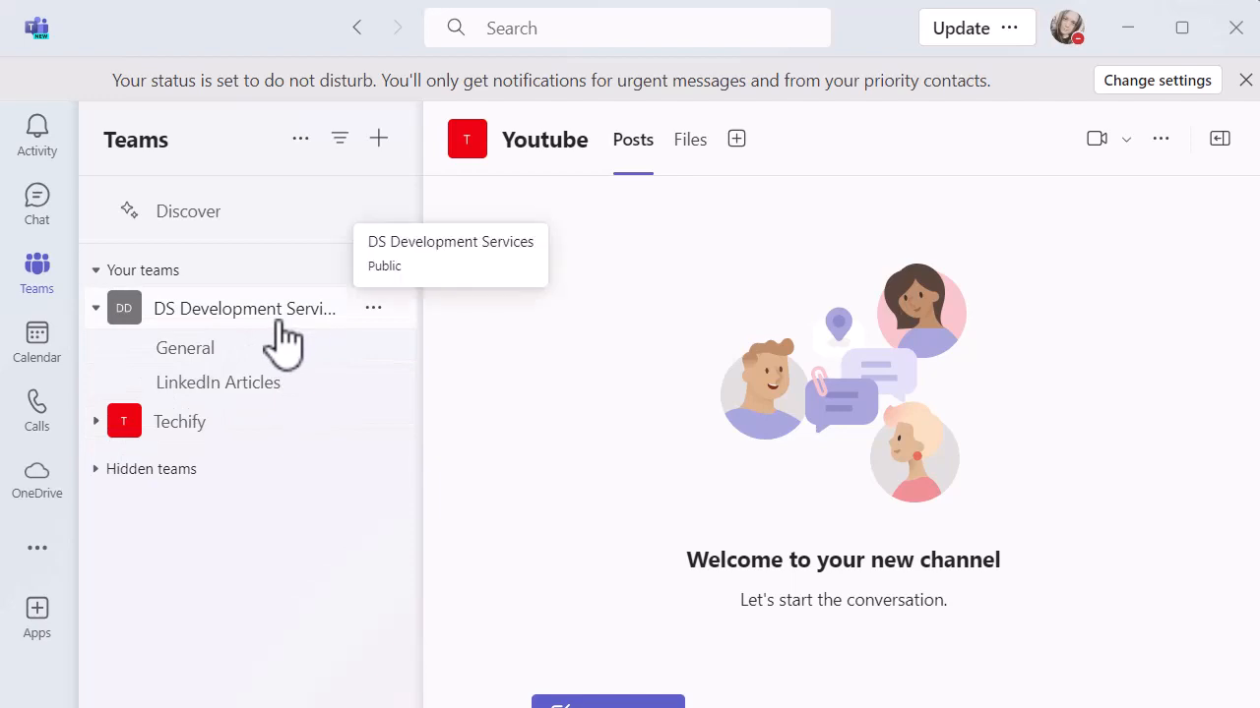
mouse_move(370, 354)
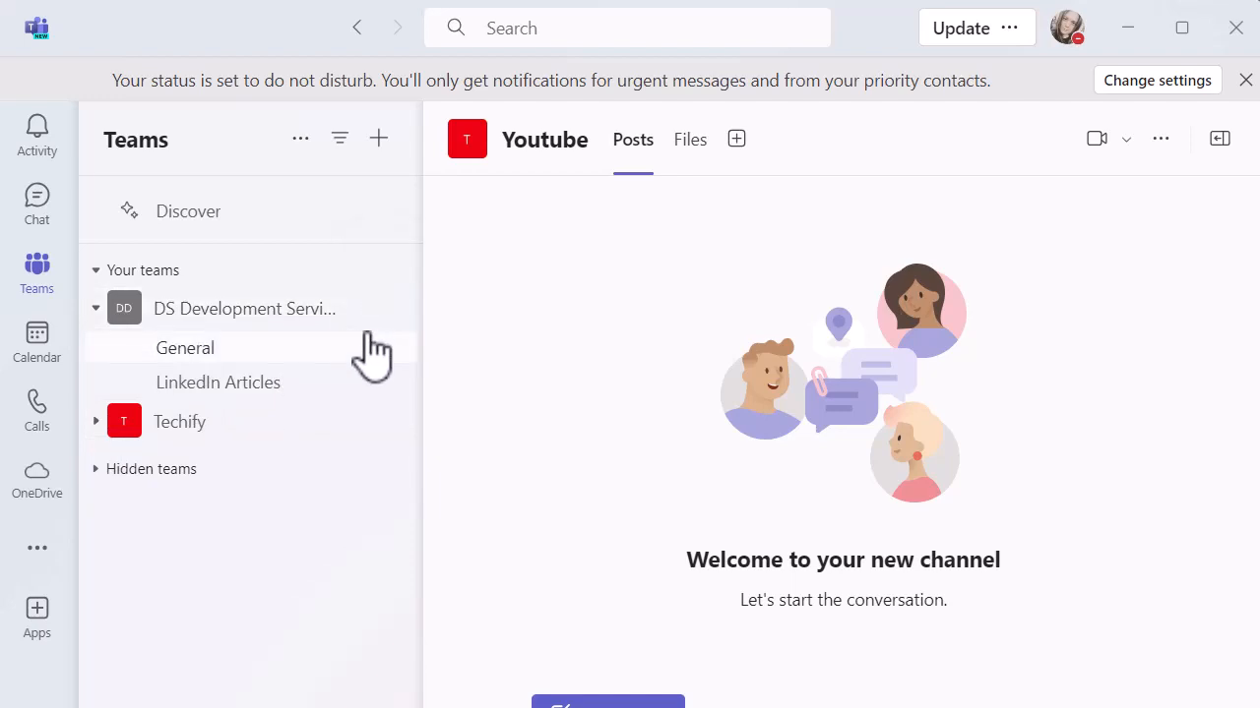
mouse_move(376, 308)
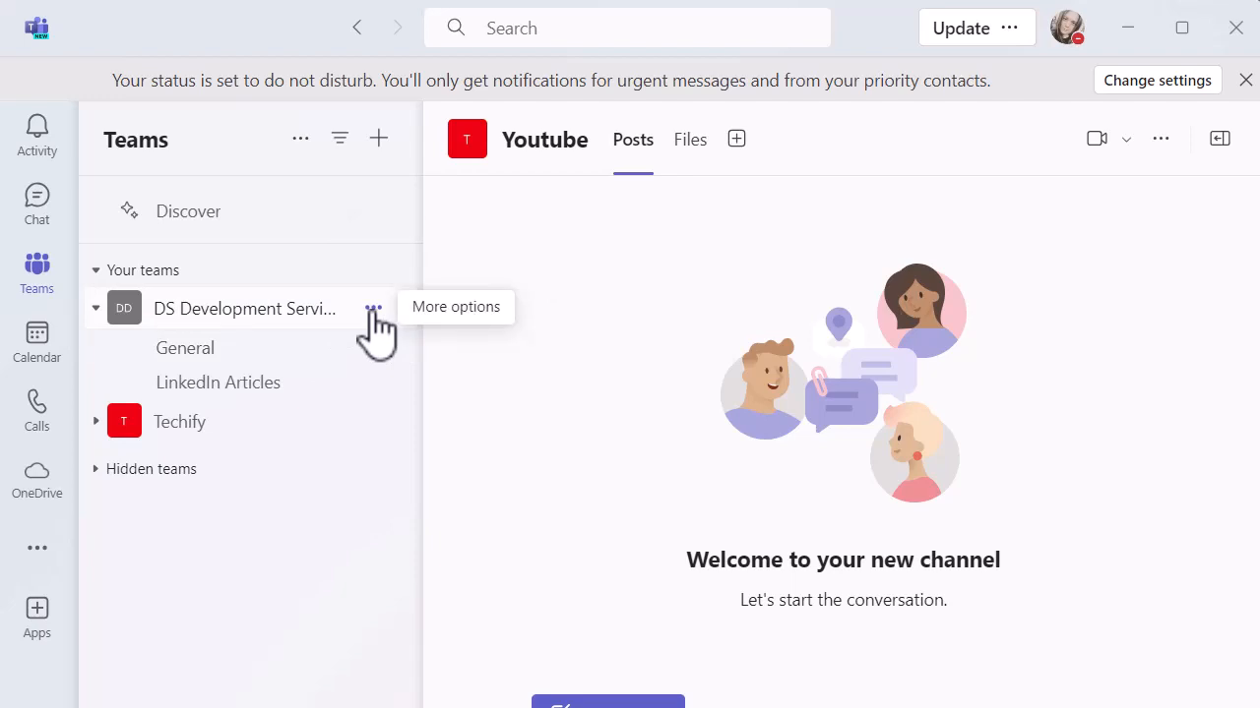
left_click(374, 308)
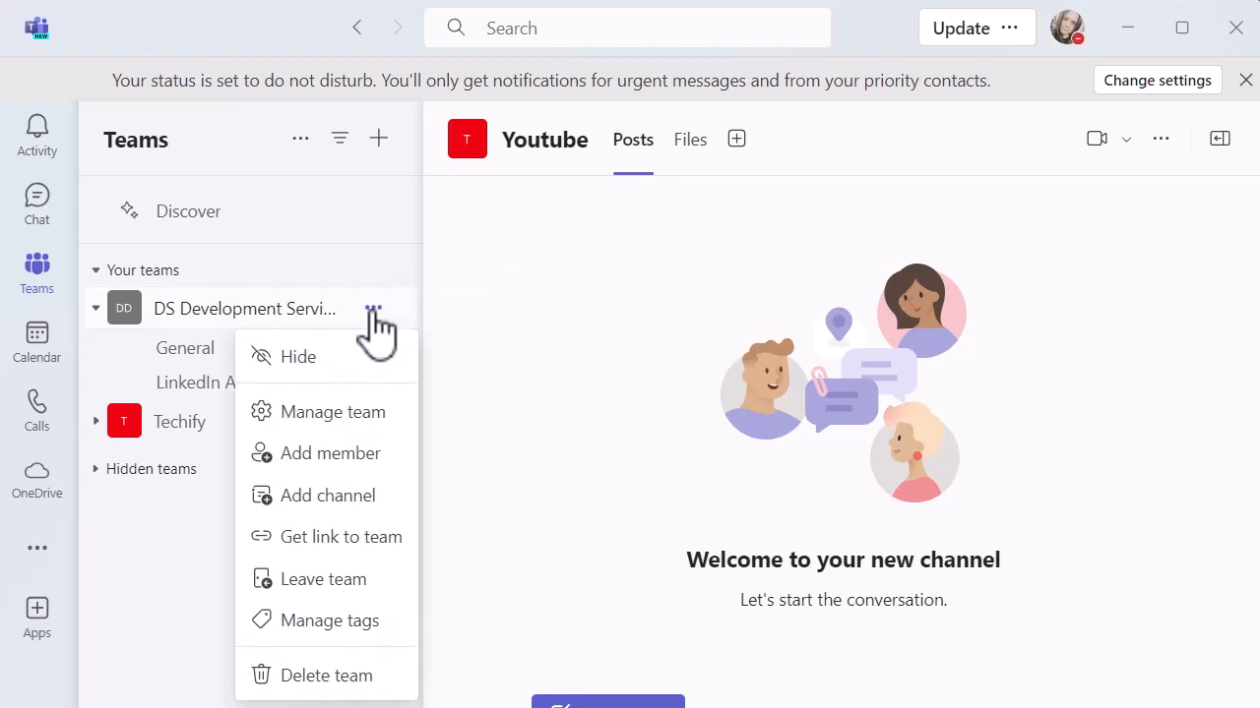
mouse_move(358, 515)
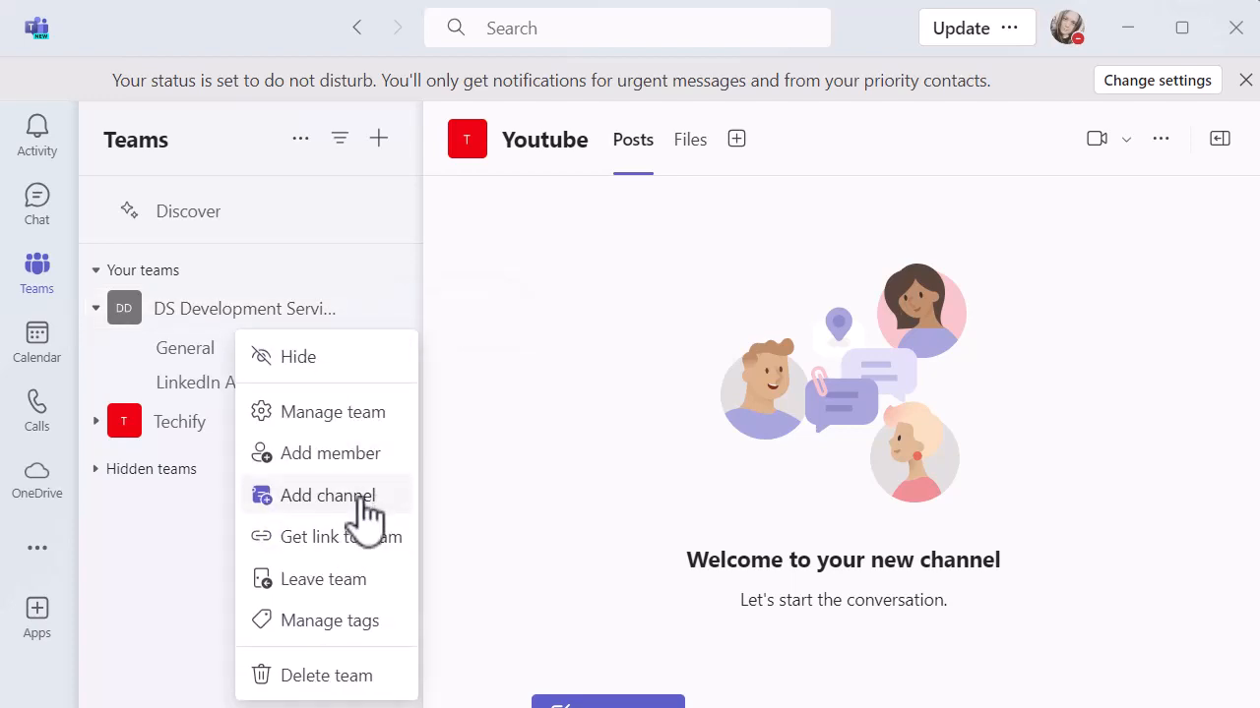
Add a channel to DS Development Services named 'New channel' and move to its description.
left_click(327, 495)
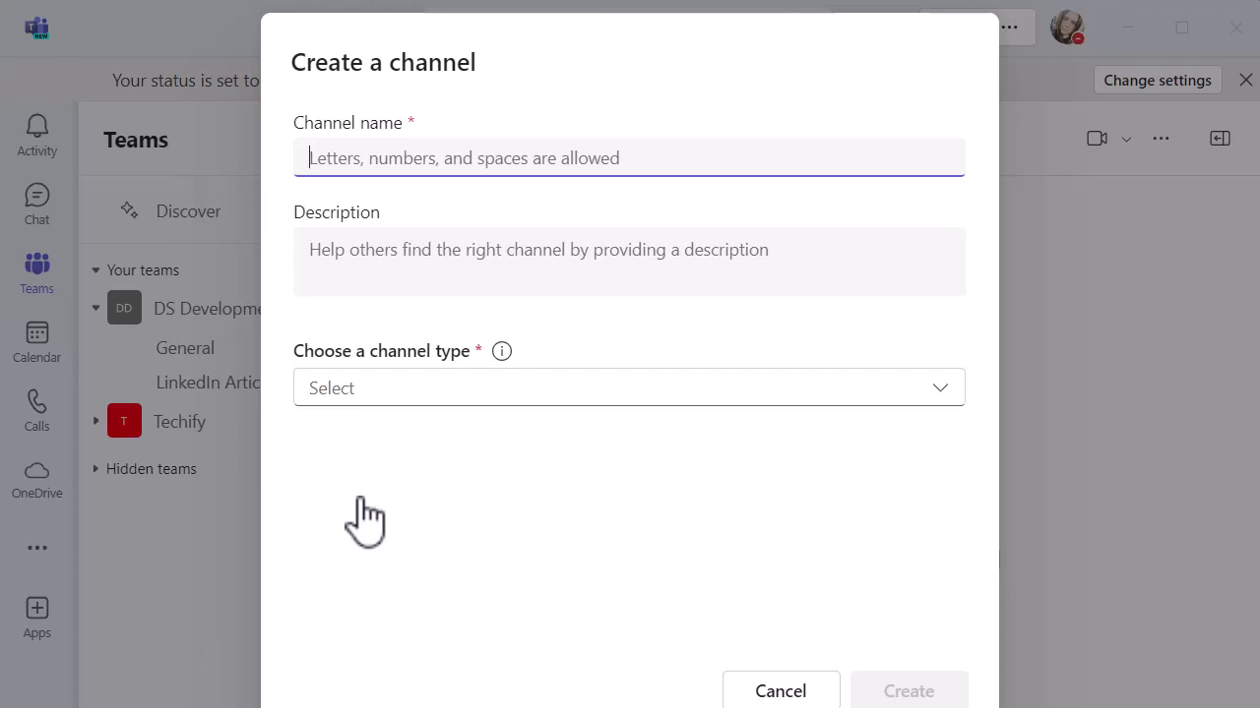
type("New chn")
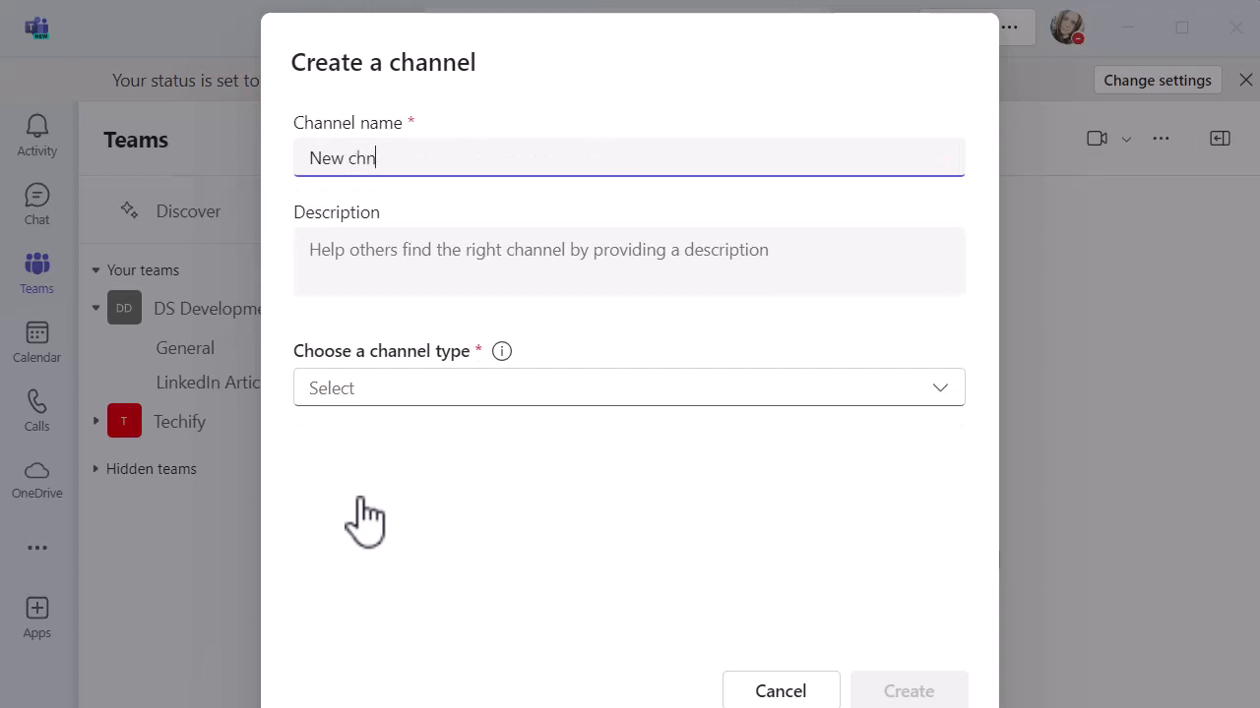
key("Backspace")
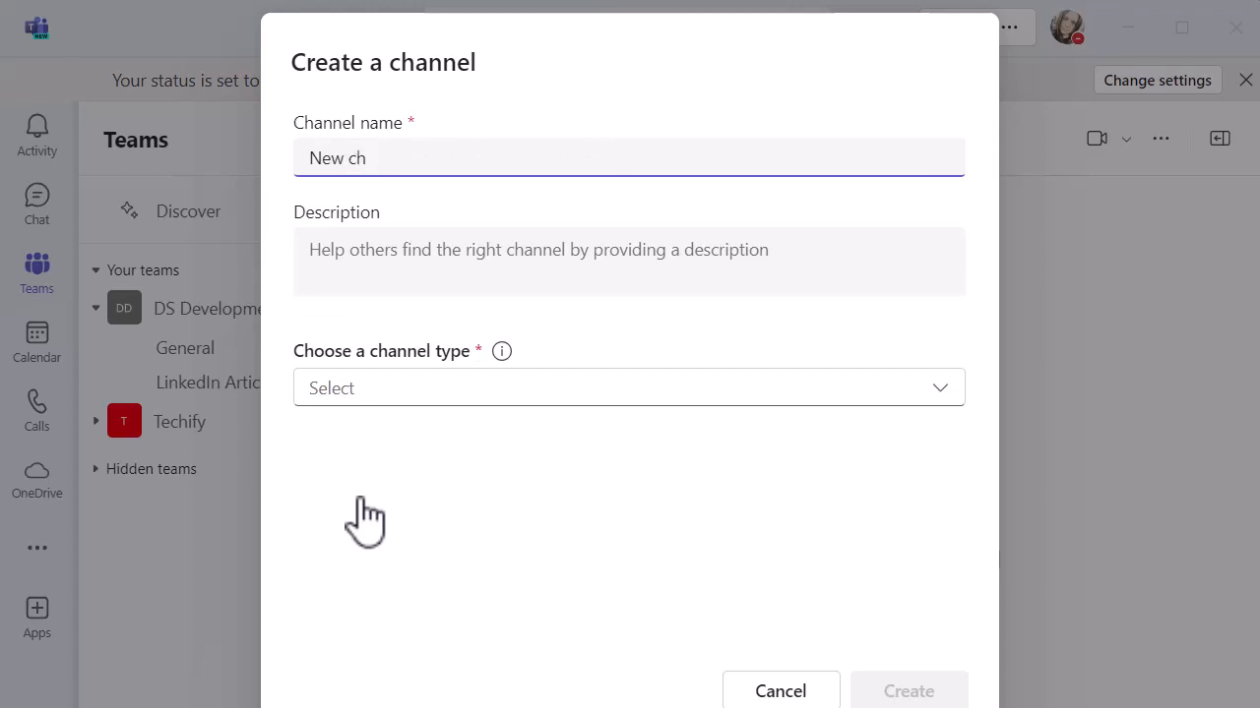
type("annel")
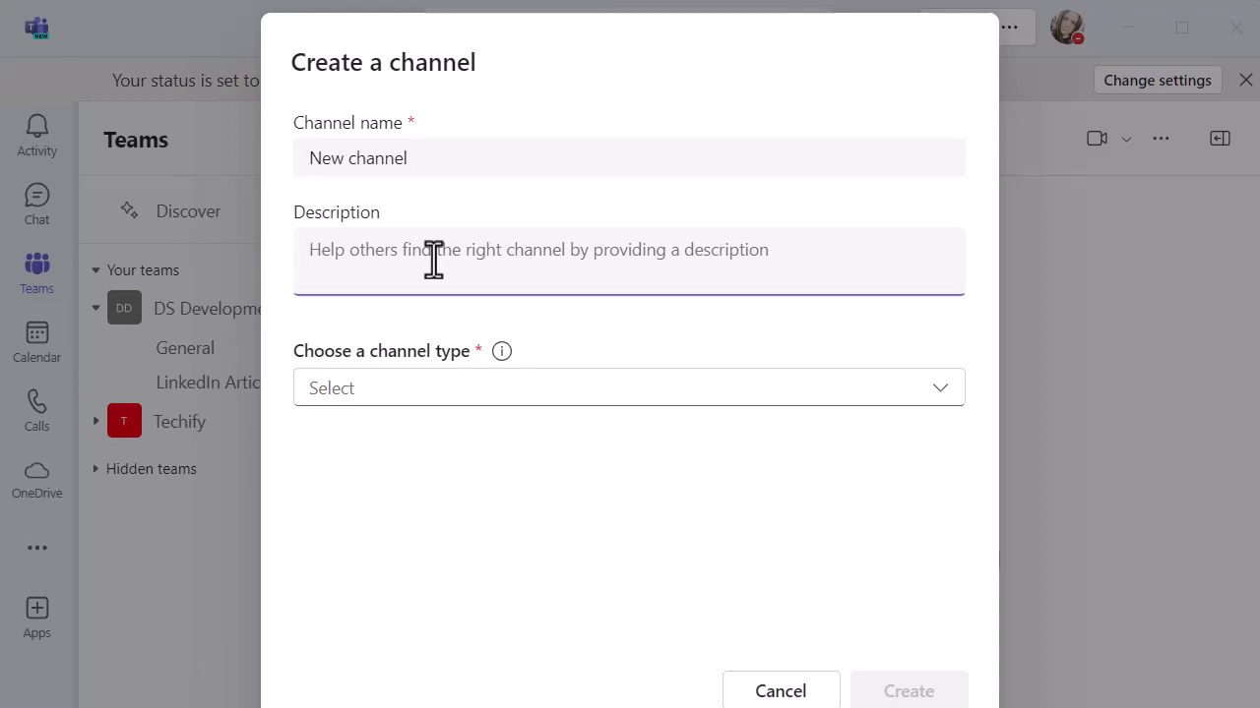
left_click(627, 387)
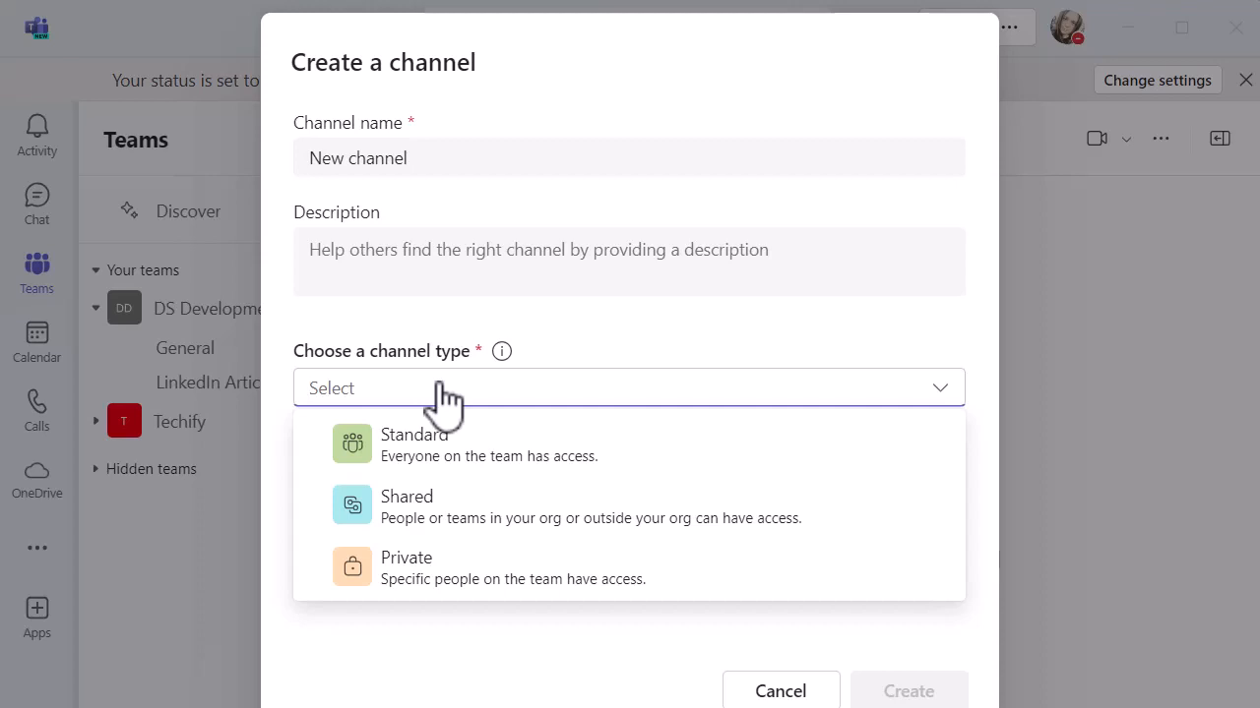
mouse_move(499, 351)
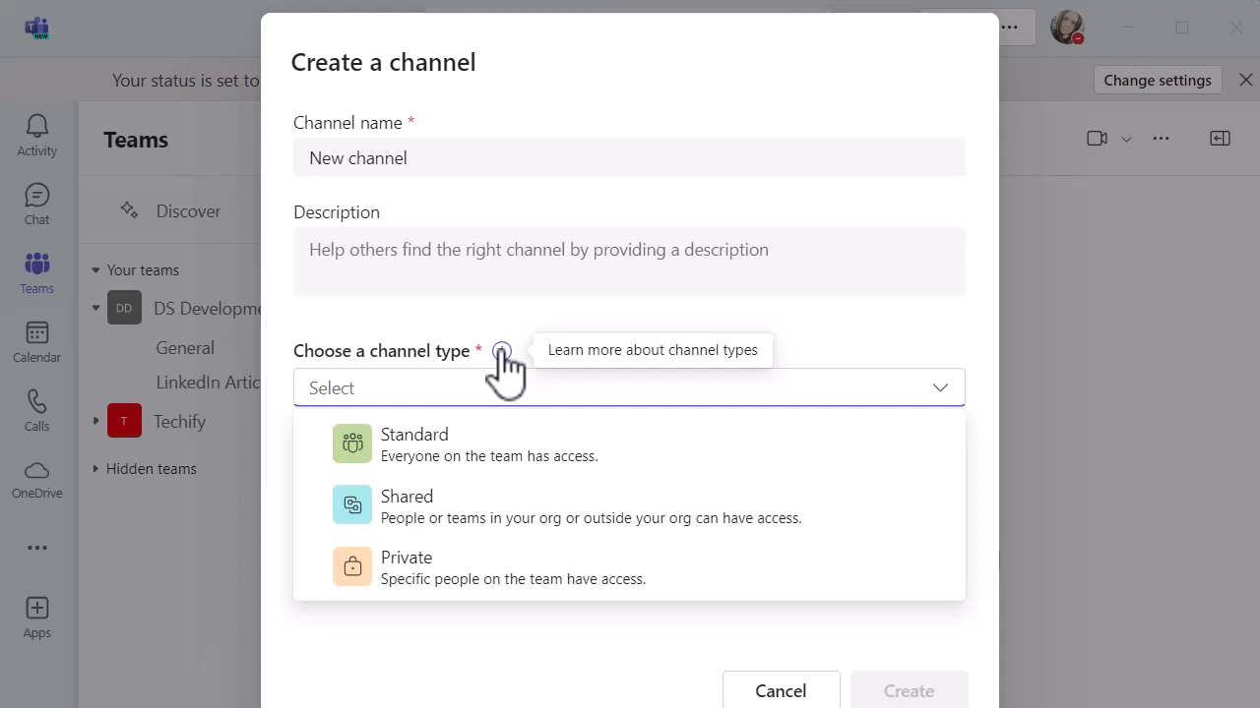
left_click(414, 445)
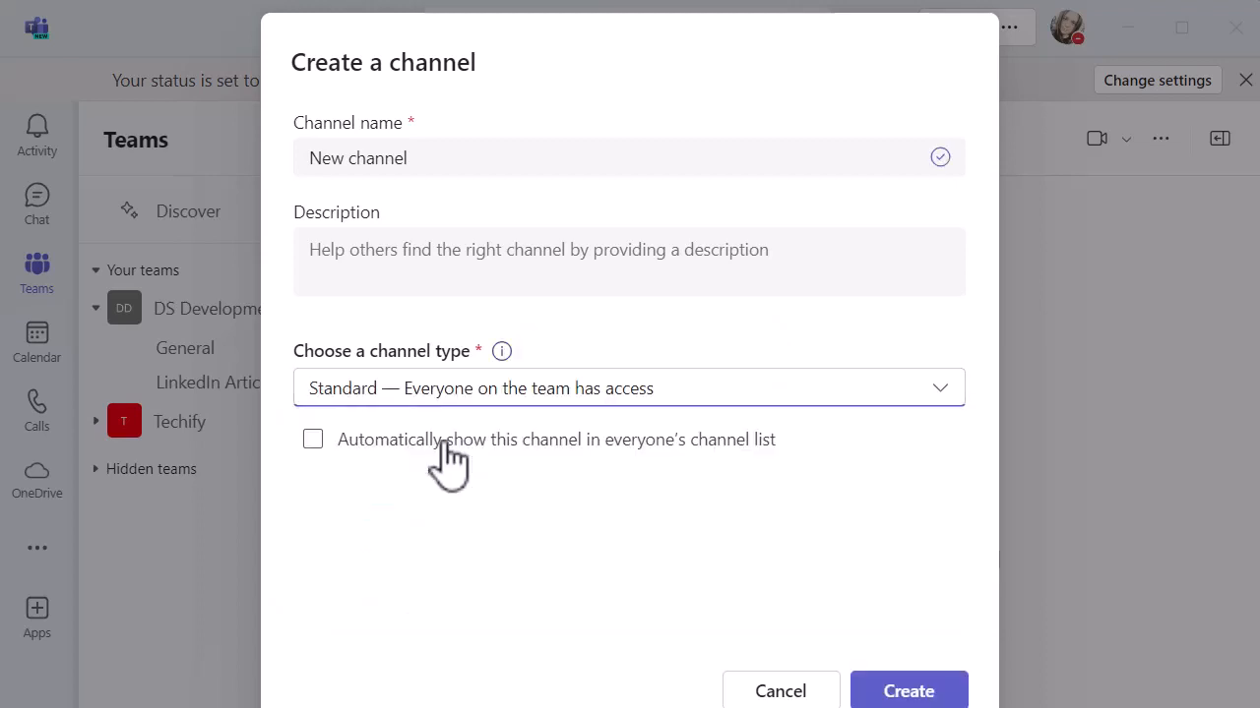
mouse_move(413, 505)
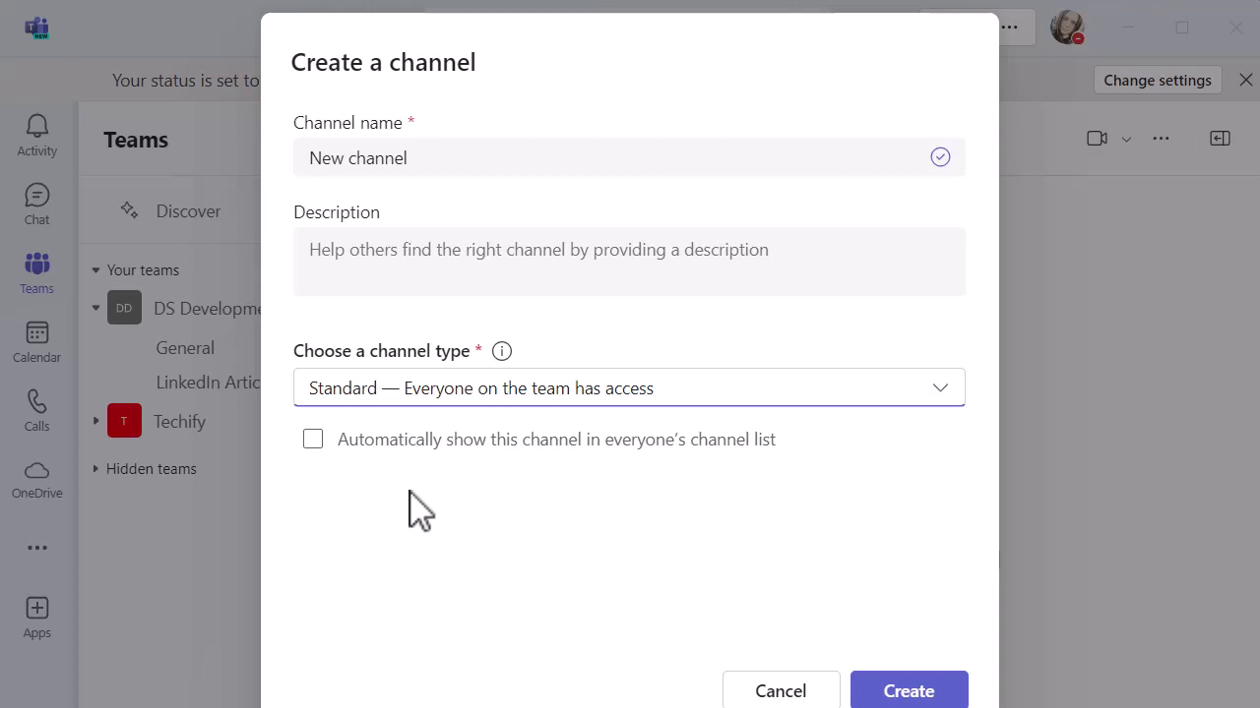
mouse_move(905, 690)
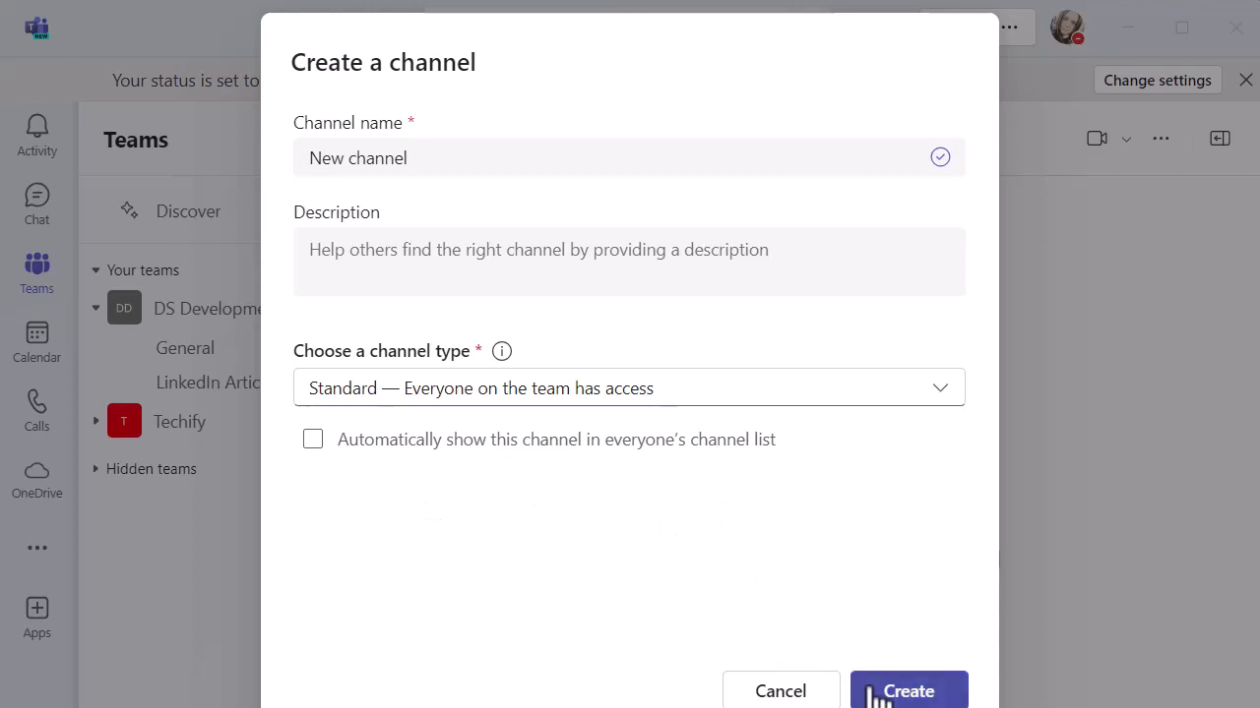
Create 'New channel' and enter it from the DS Development Services channel list.
left_click(914, 690)
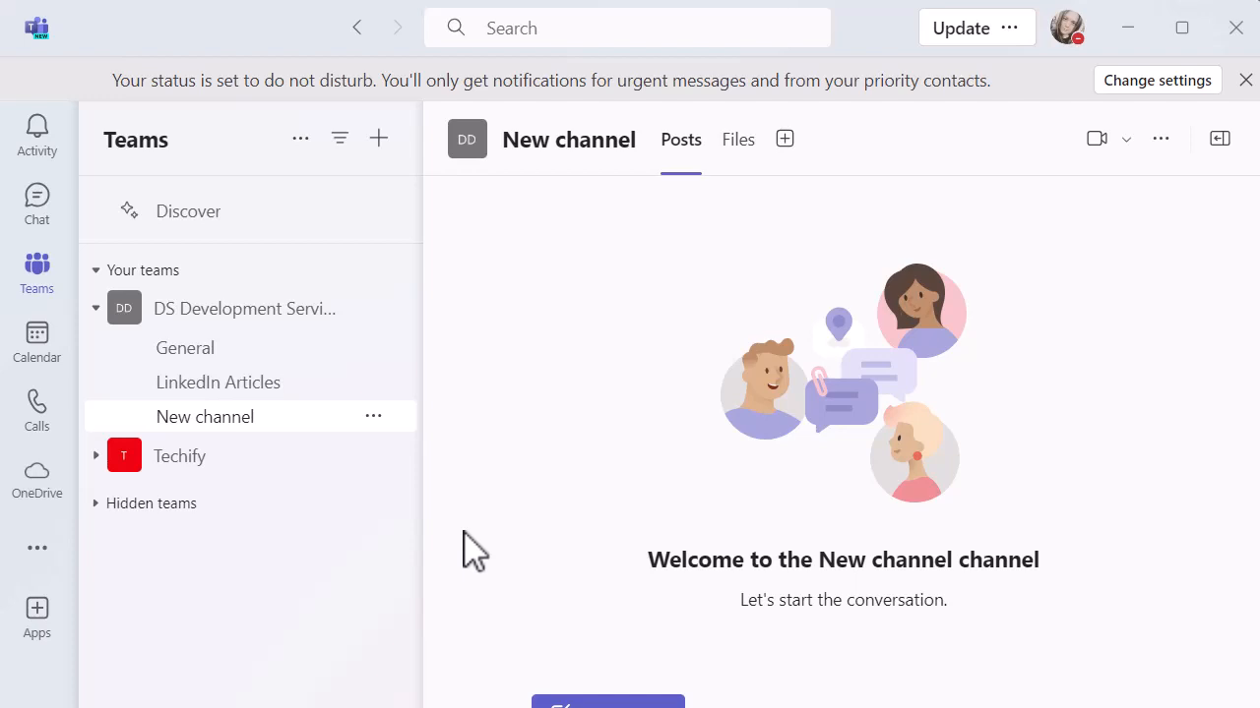
mouse_move(310, 433)
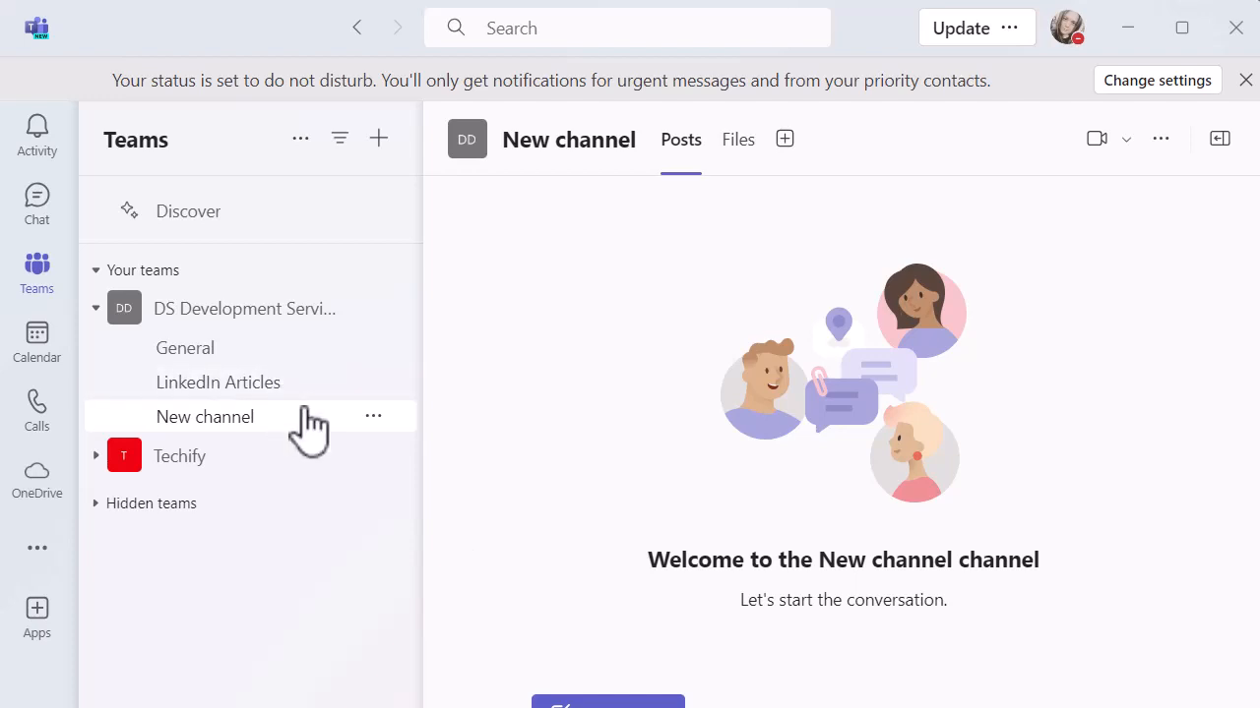
left_click(373, 416)
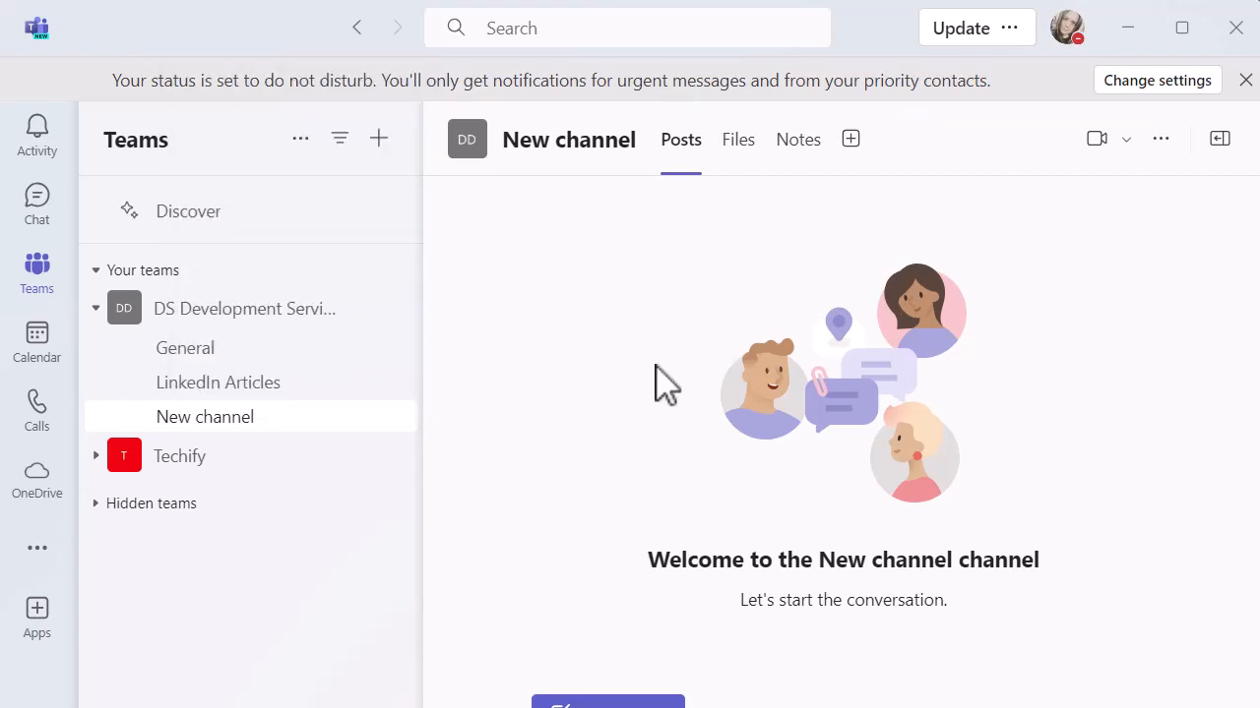
mouse_move(684, 222)
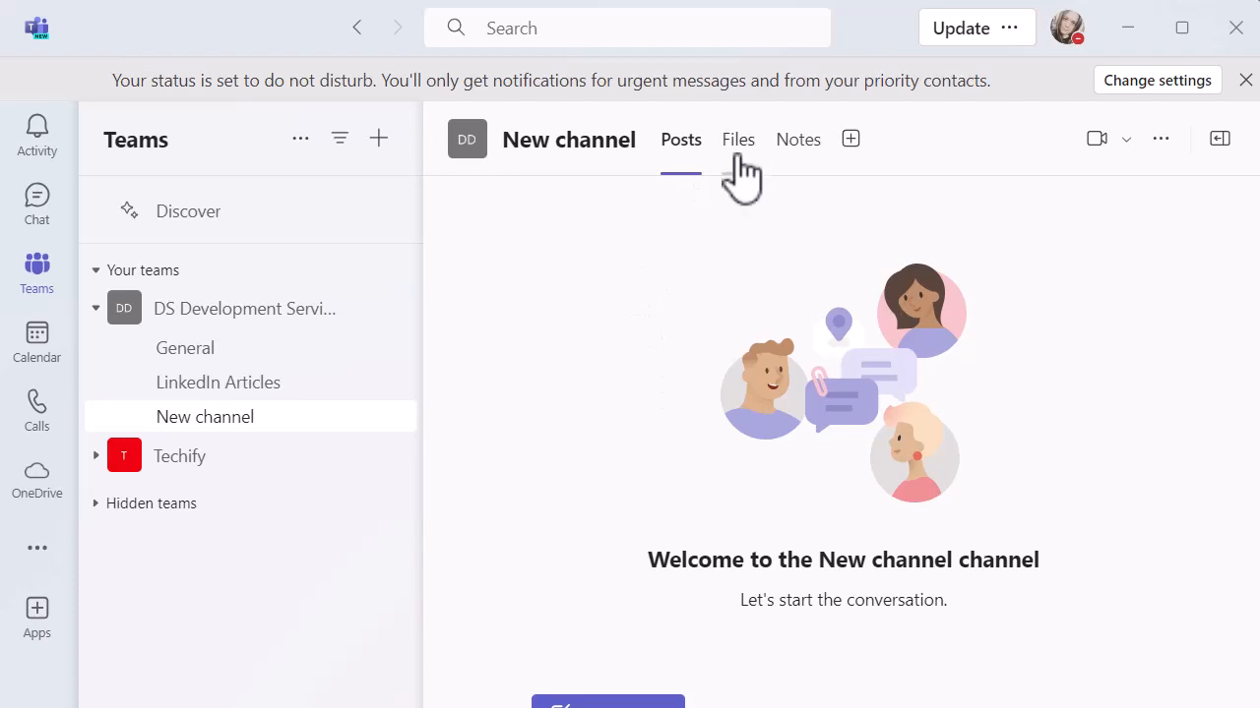
mouse_move(806, 157)
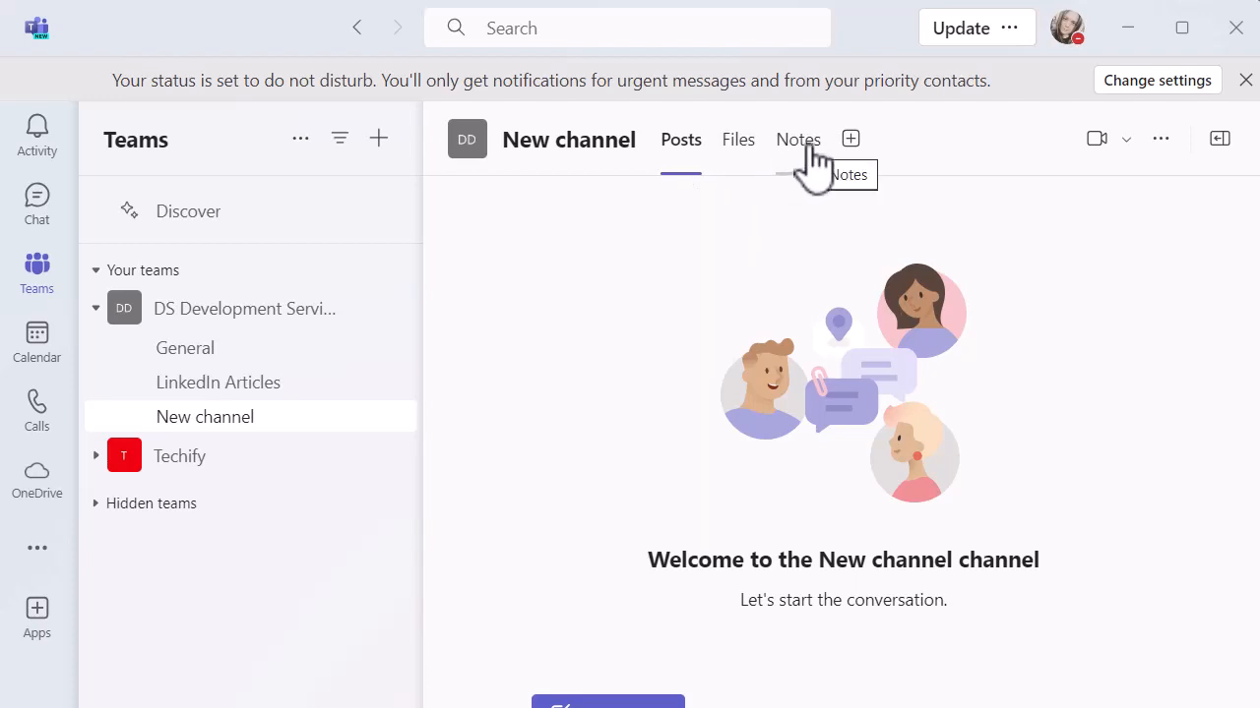
Load the channel's Notes tab until its OneNote notebook with an Untitled Page appears.
left_click(798, 139)
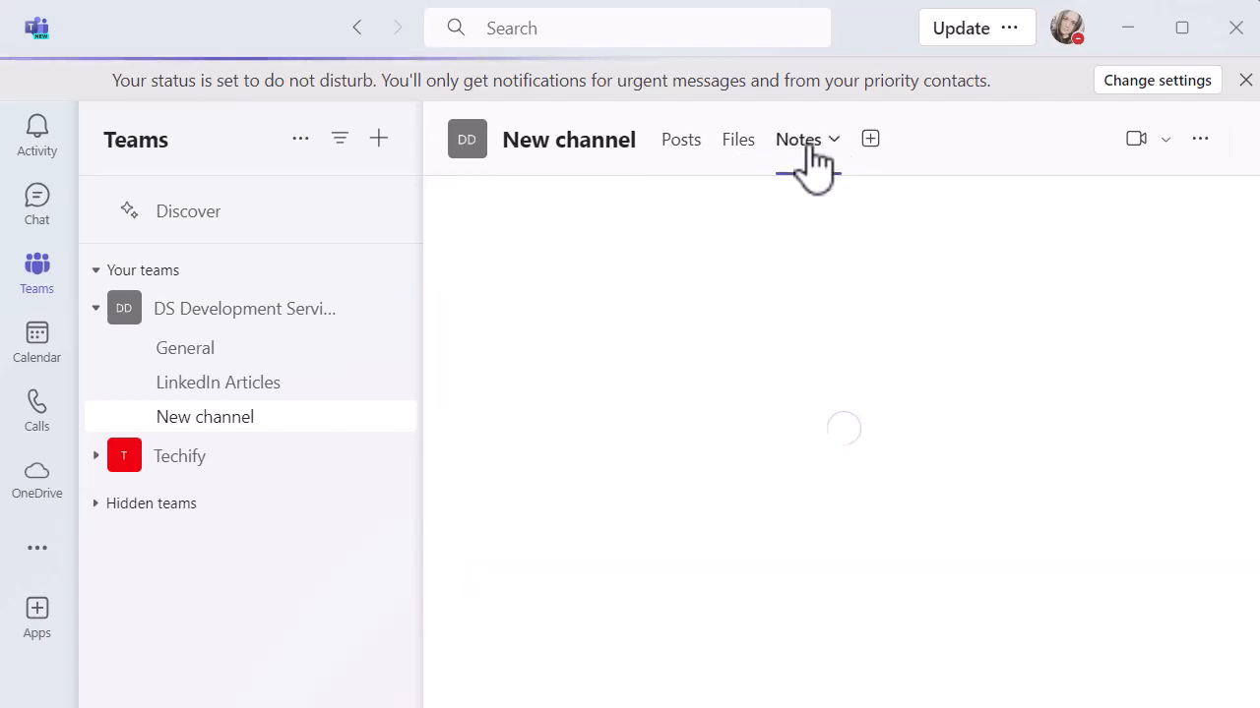
left_click(798, 138)
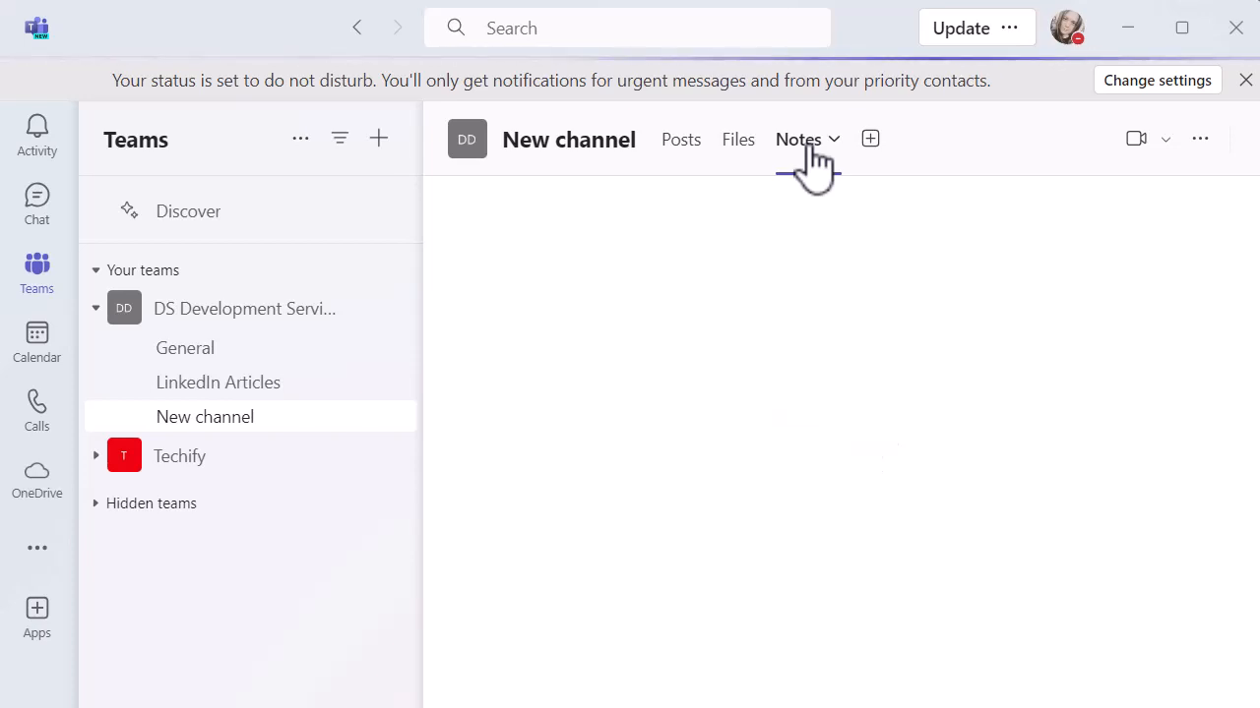
mouse_move(844, 158)
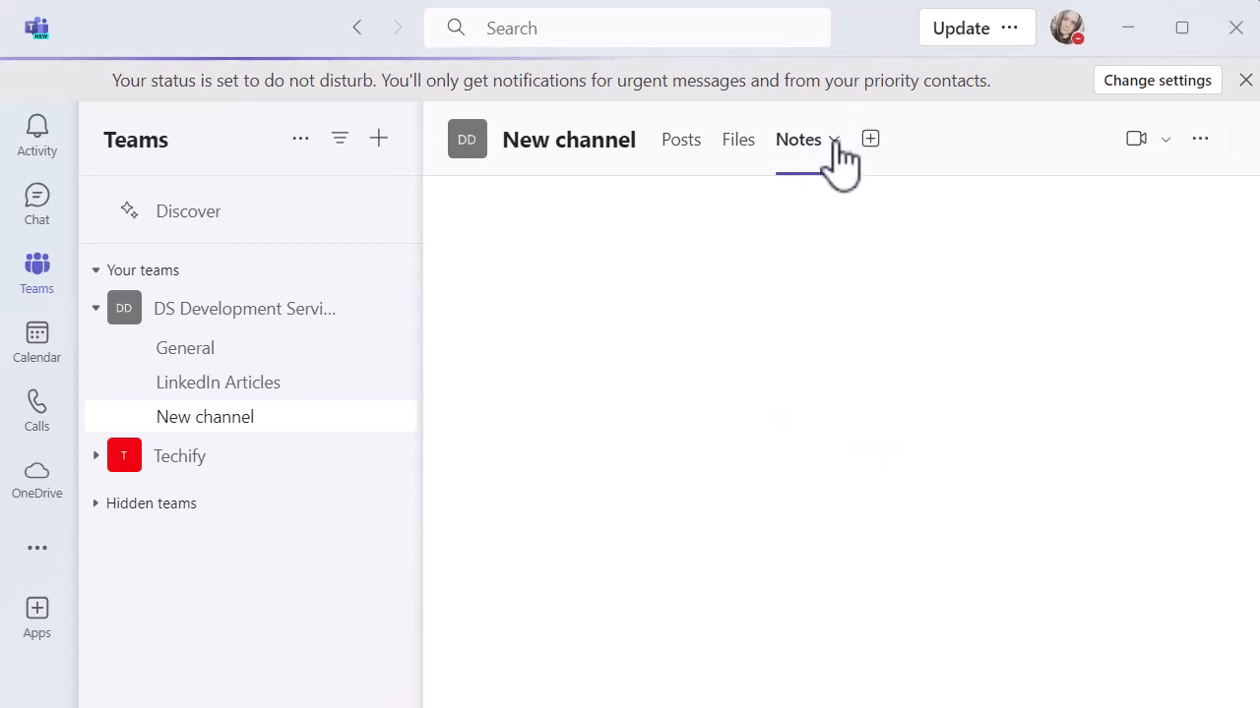
left_click(832, 139)
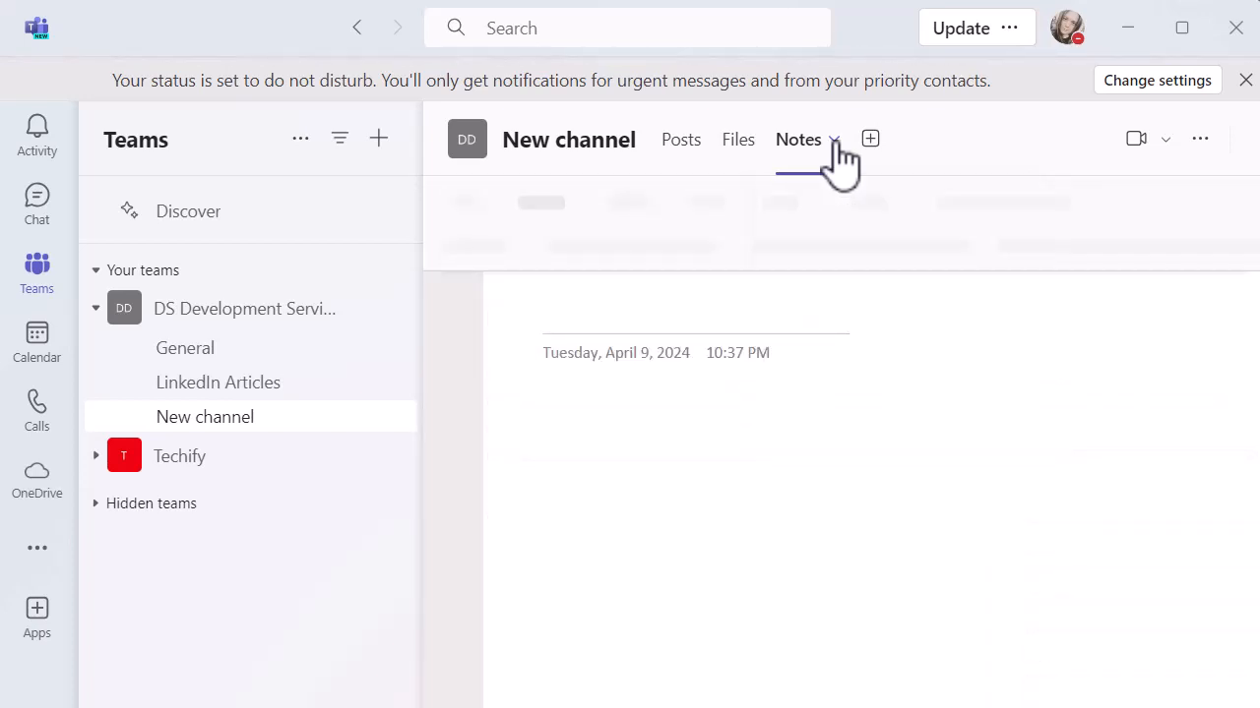
left_click(798, 139)
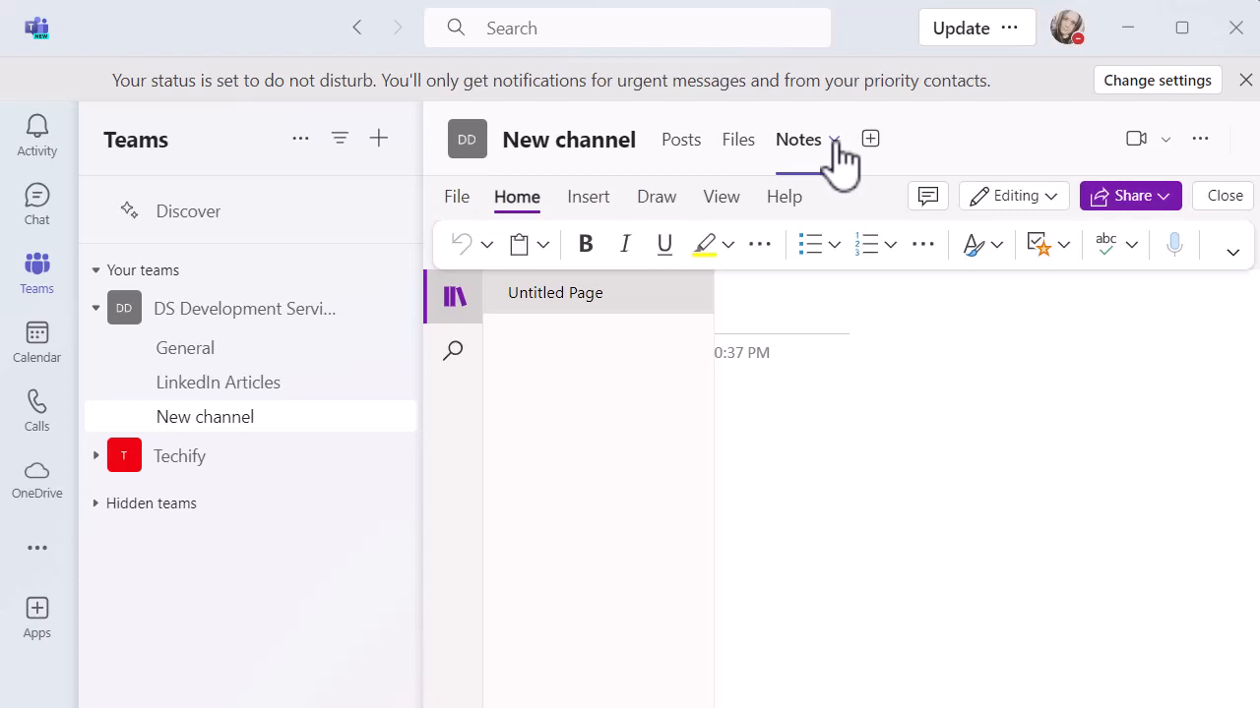